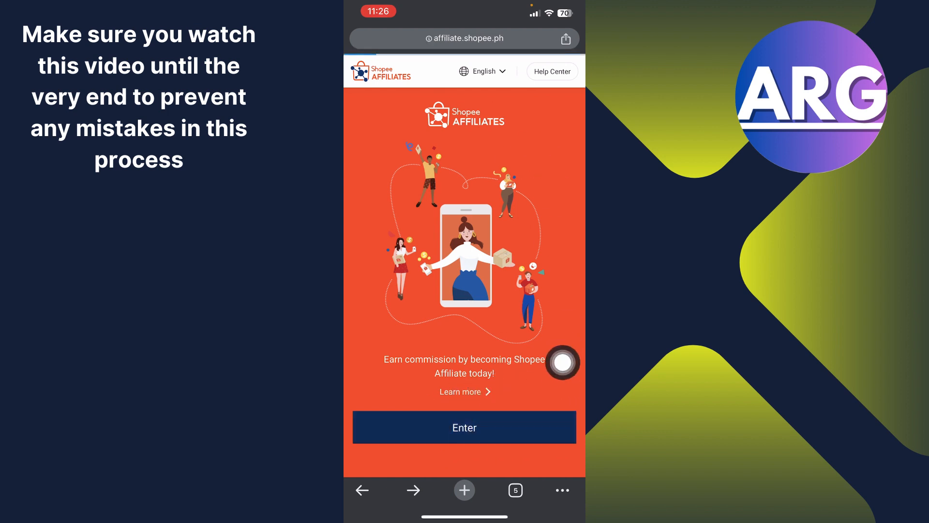
Enter the affiliate program from the landing page to reach the Shopee login screen.
click(464, 427)
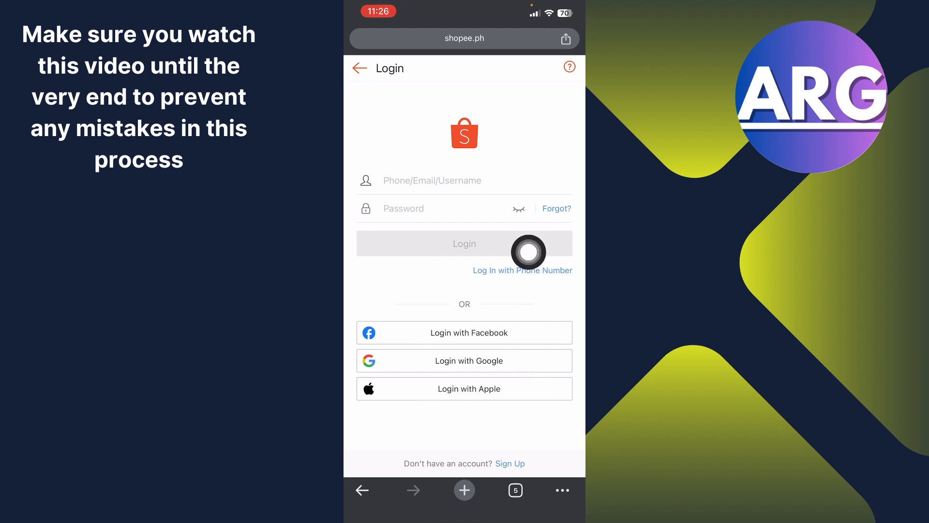
mouse_move(570, 421)
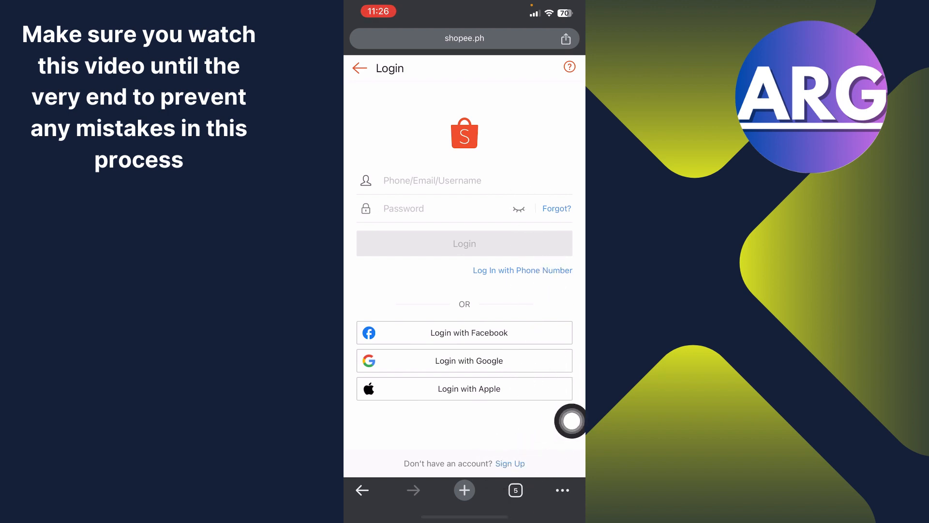
Go from the login screen to the Shopee account sign-up page.
click(510, 463)
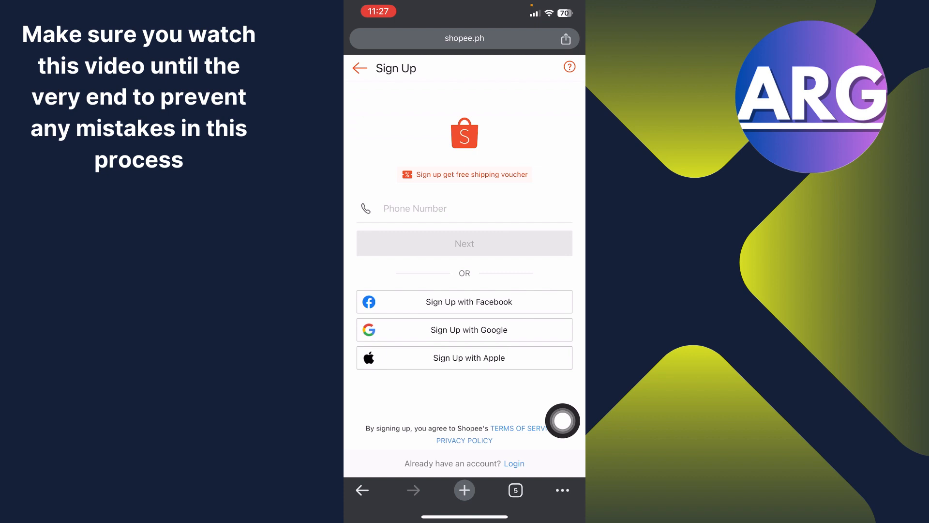
mouse_move(495, 336)
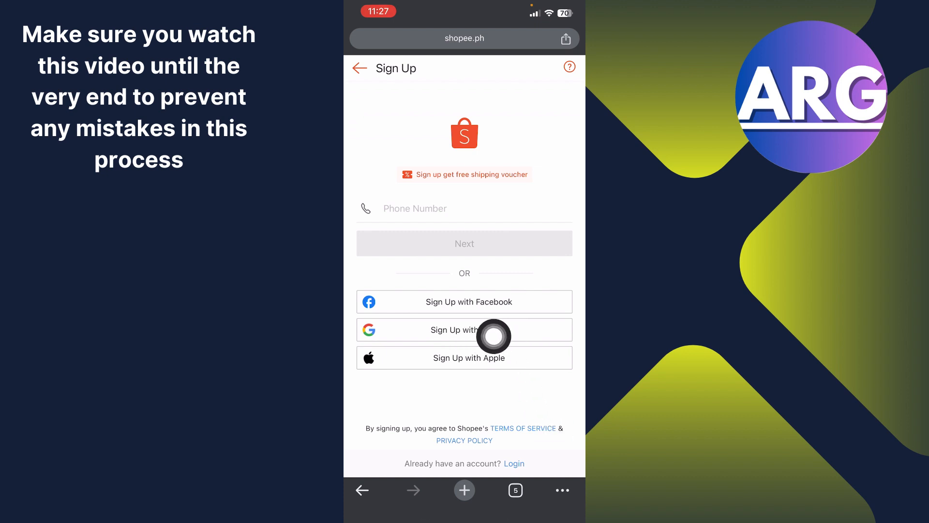
mouse_move(523, 360)
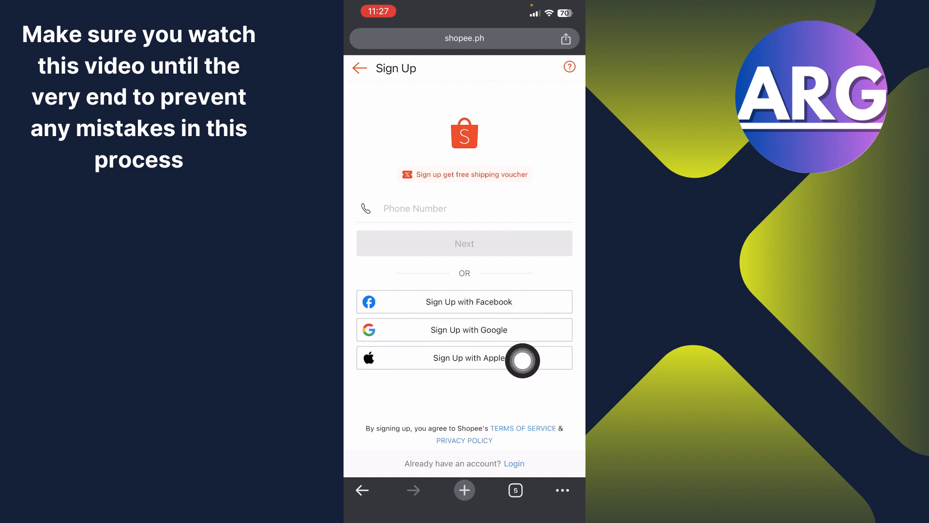
mouse_move(471, 341)
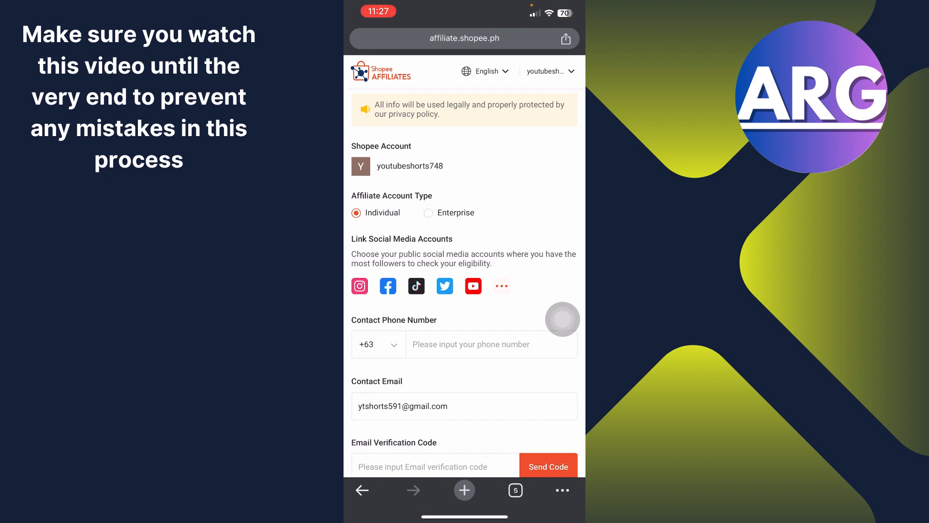
Scroll the affiliate registration form to confirm Individual is the account type.
scroll(down, 3)
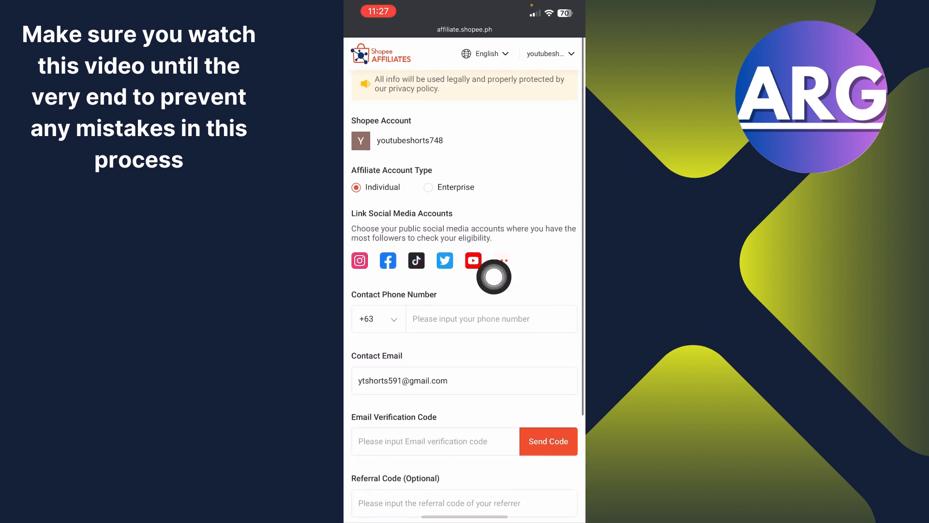
mouse_move(449, 208)
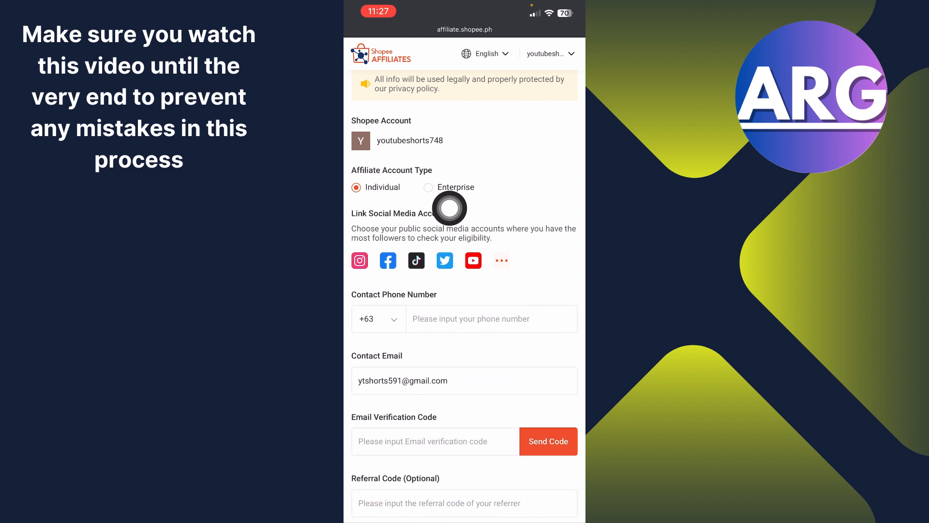
mouse_move(374, 196)
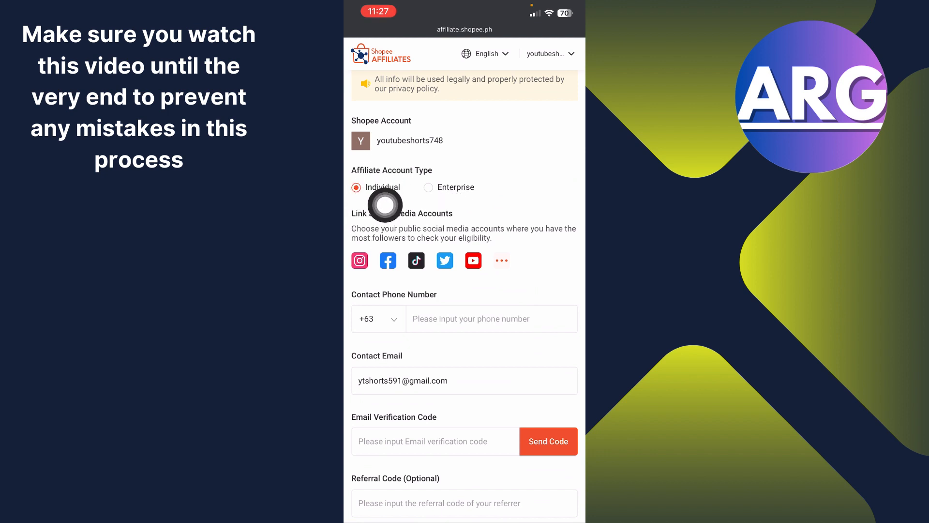
mouse_move(388, 231)
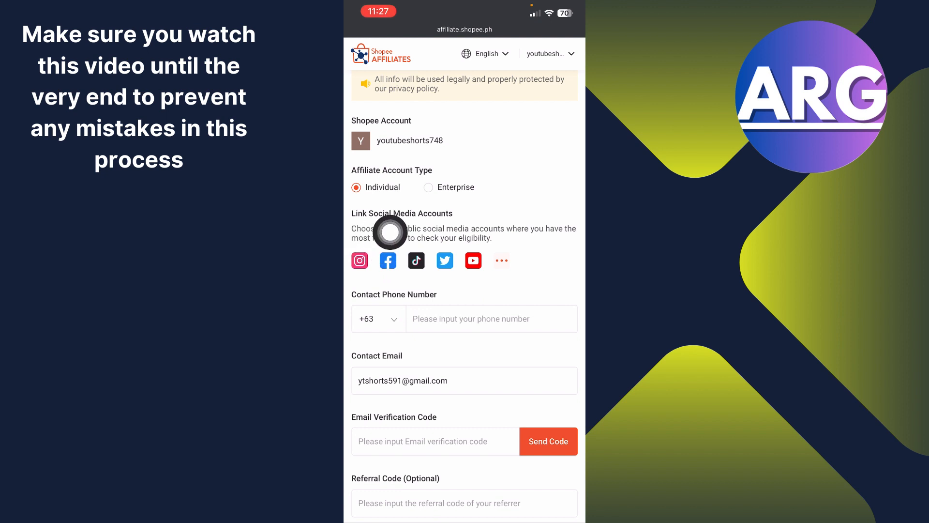
mouse_move(424, 291)
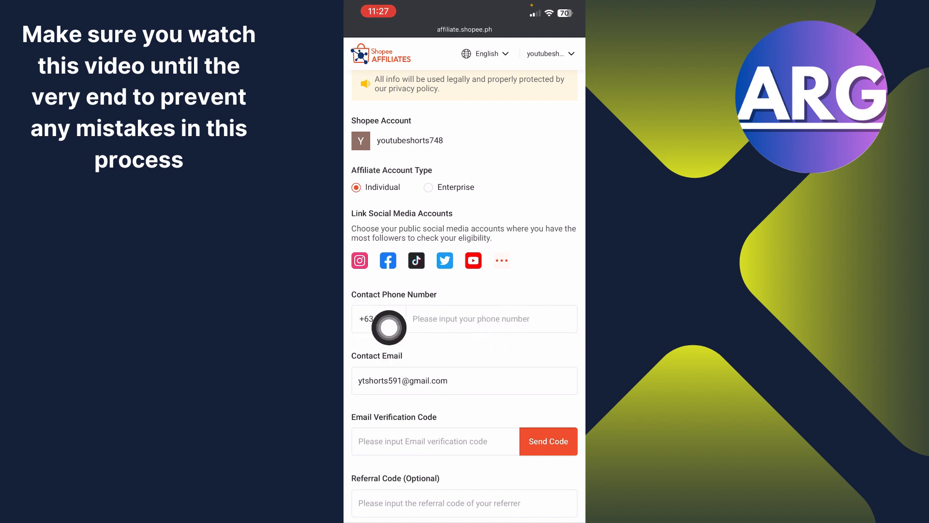
Keep +63 as the contact phone country code and move down to the contact email.
click(379, 319)
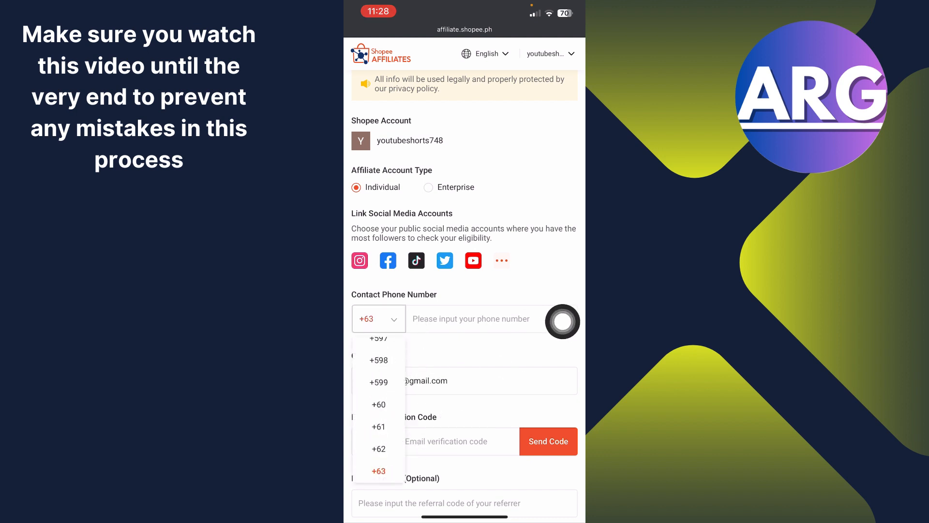
click(464, 179)
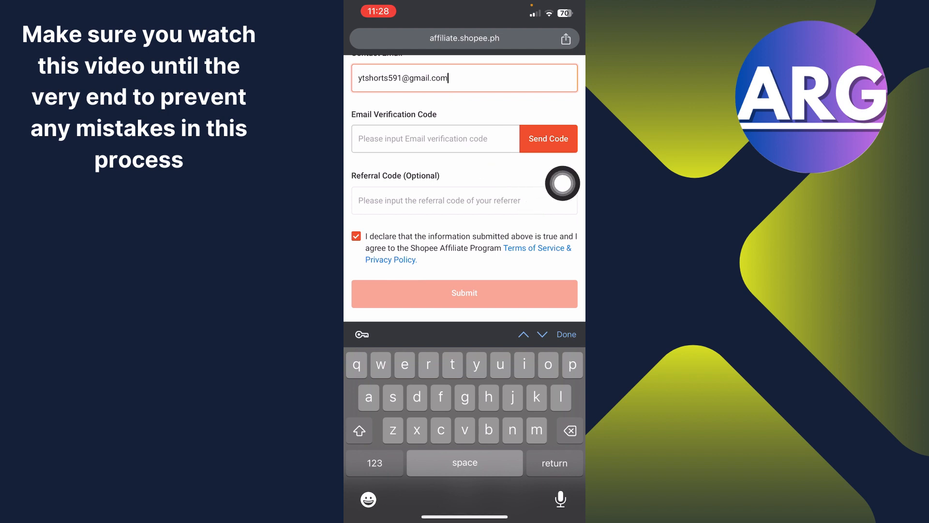
scroll(down, 3)
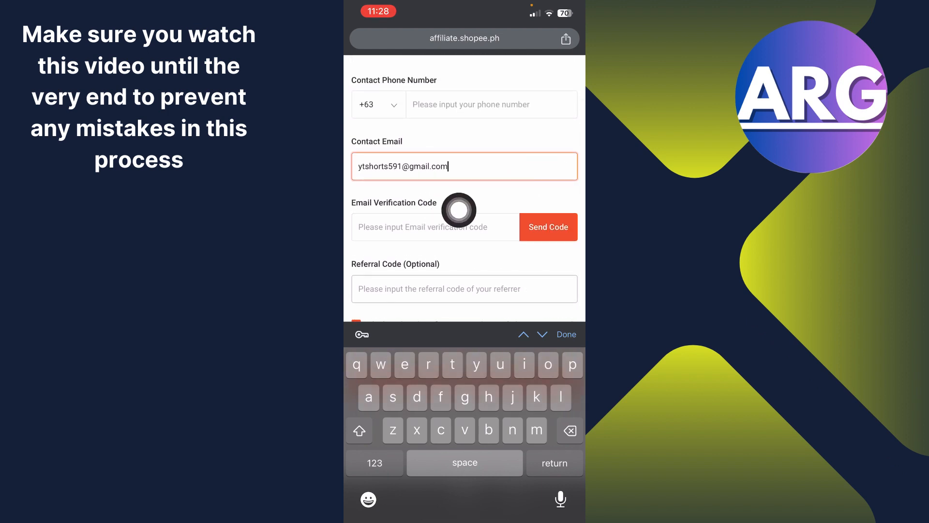